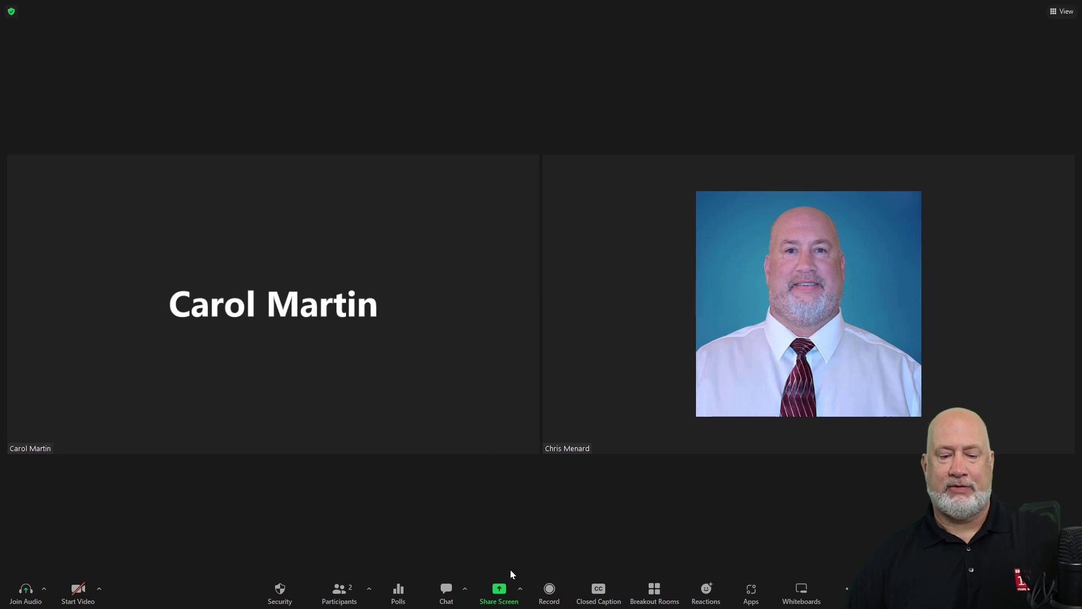
# Step: Open Zoom's share picker with the entire screen selected
pyautogui.click(498, 593)
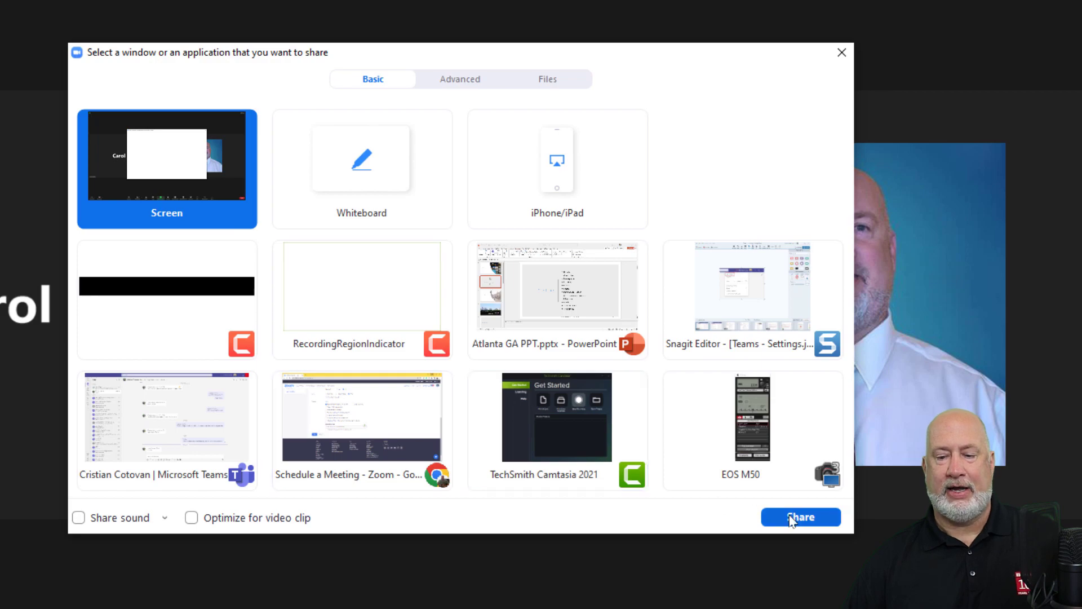
# Step: Share the entire screen and browse the Atlanta, Contents and Geography slides with their notes
pyautogui.click(800, 516)
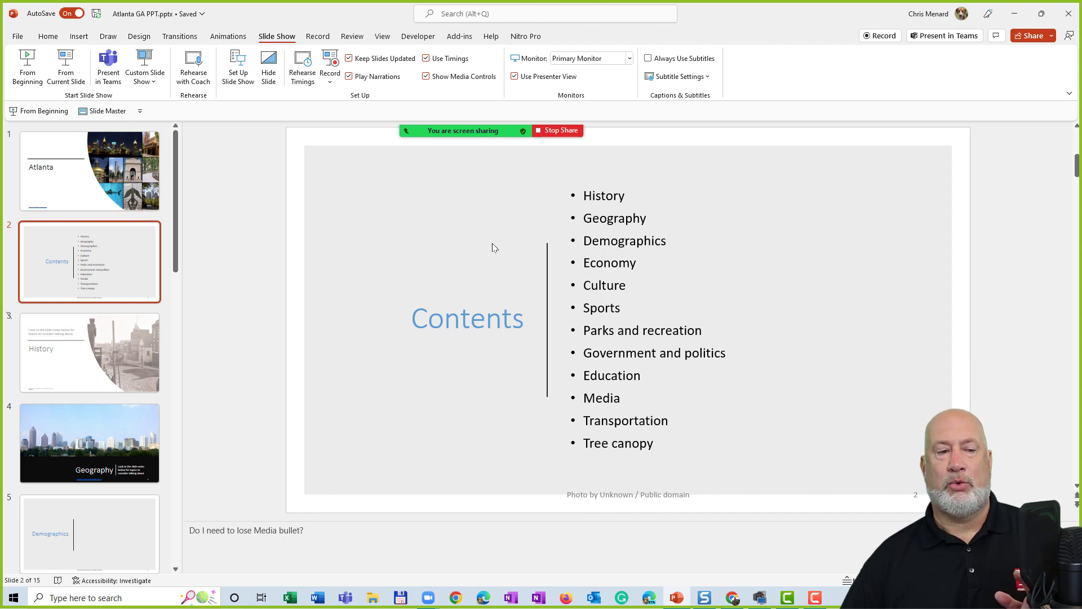
pyautogui.click(89, 171)
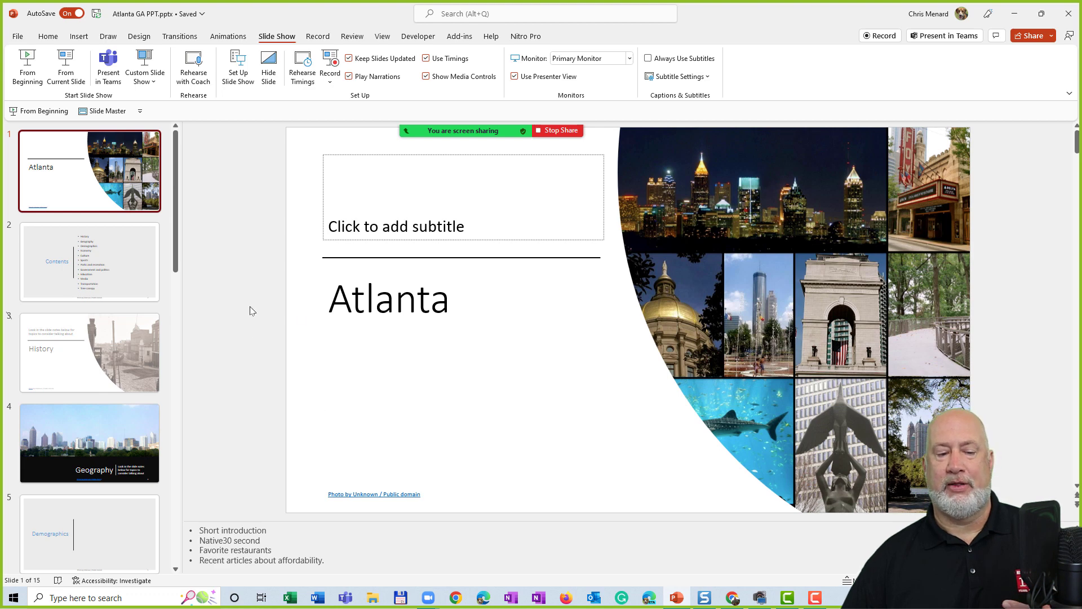
pyautogui.moveTo(160, 349)
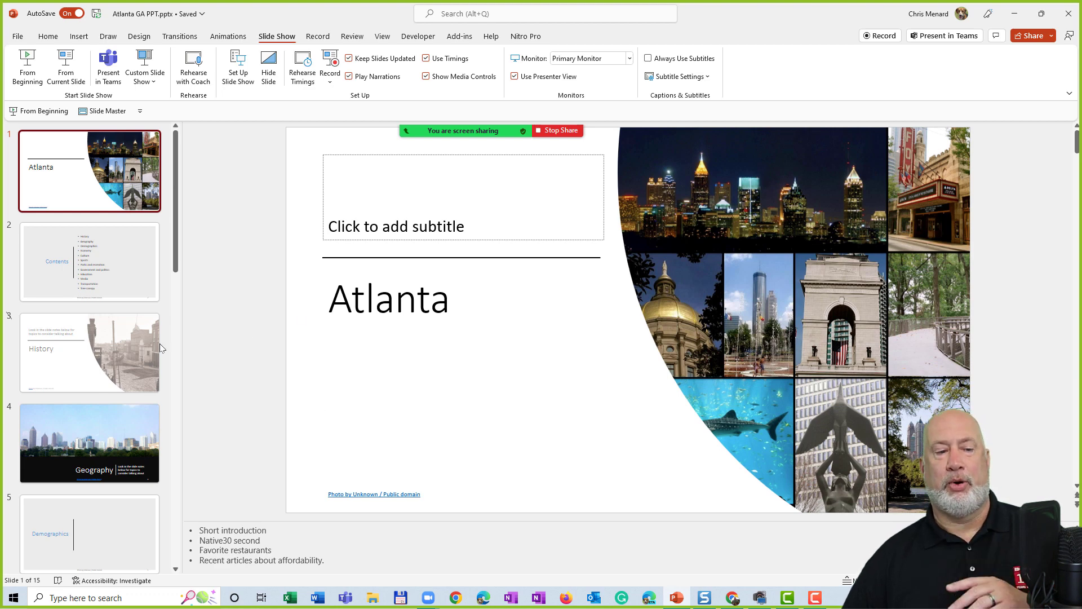
pyautogui.click(89, 261)
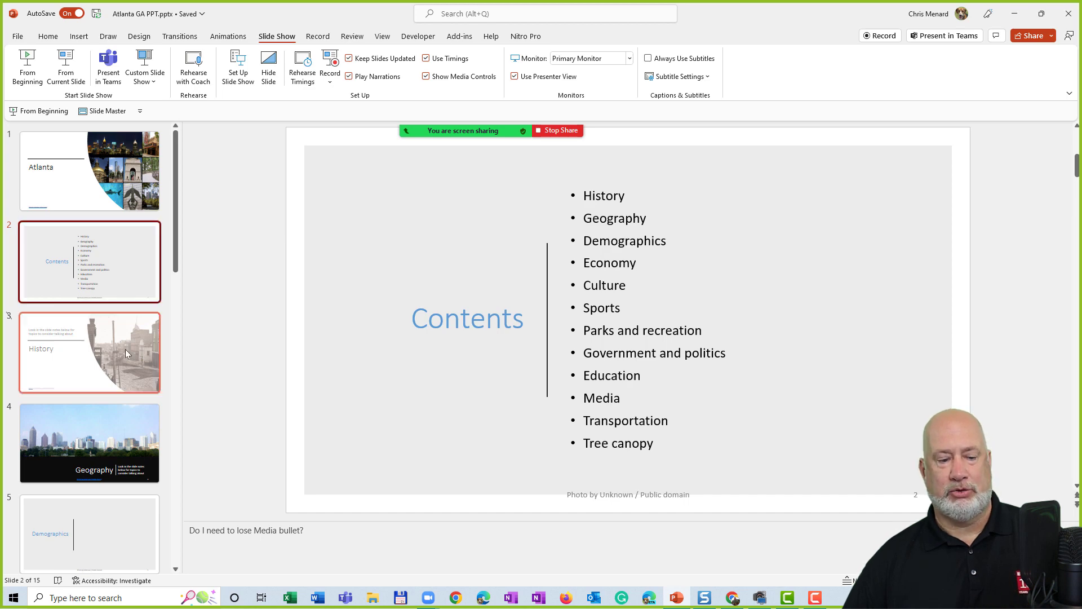
pyautogui.click(90, 351)
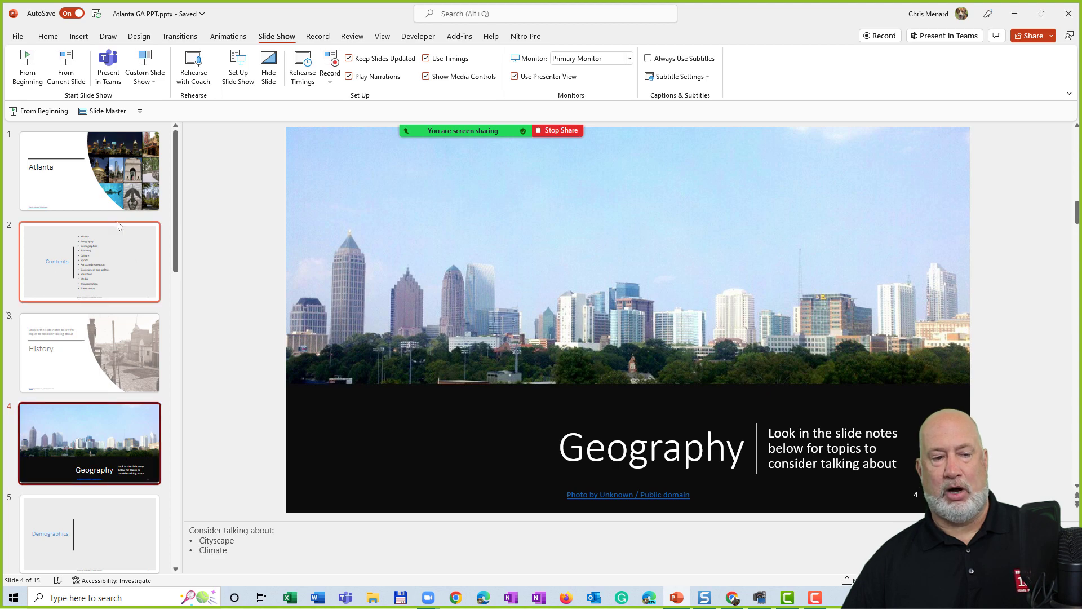
pyautogui.click(89, 170)
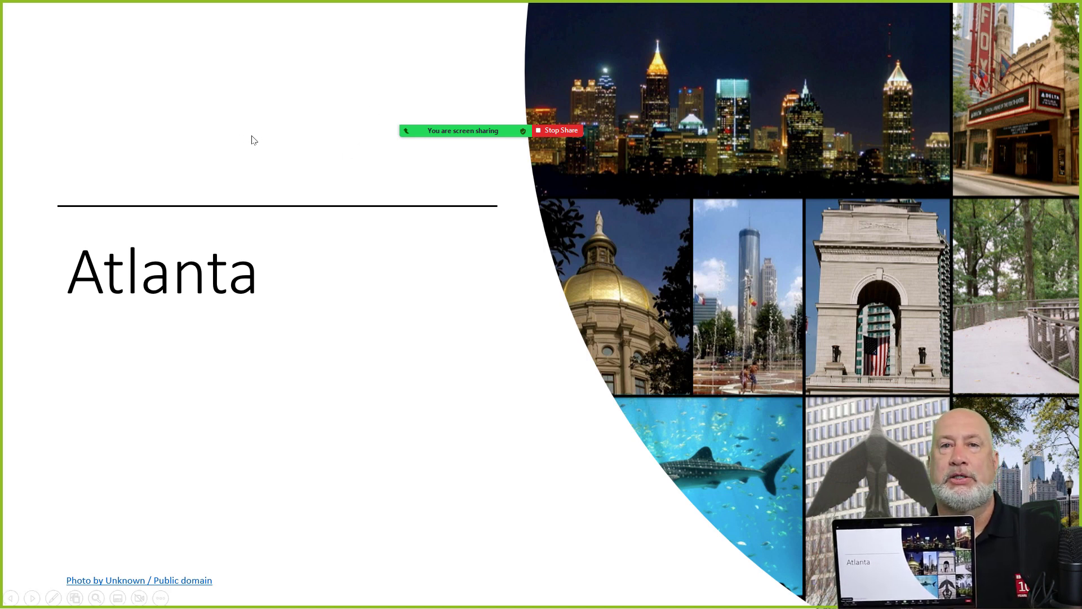
# Step: Switch the running Atlanta slide show to Show Presenter View
pyautogui.rightClick(256, 141)
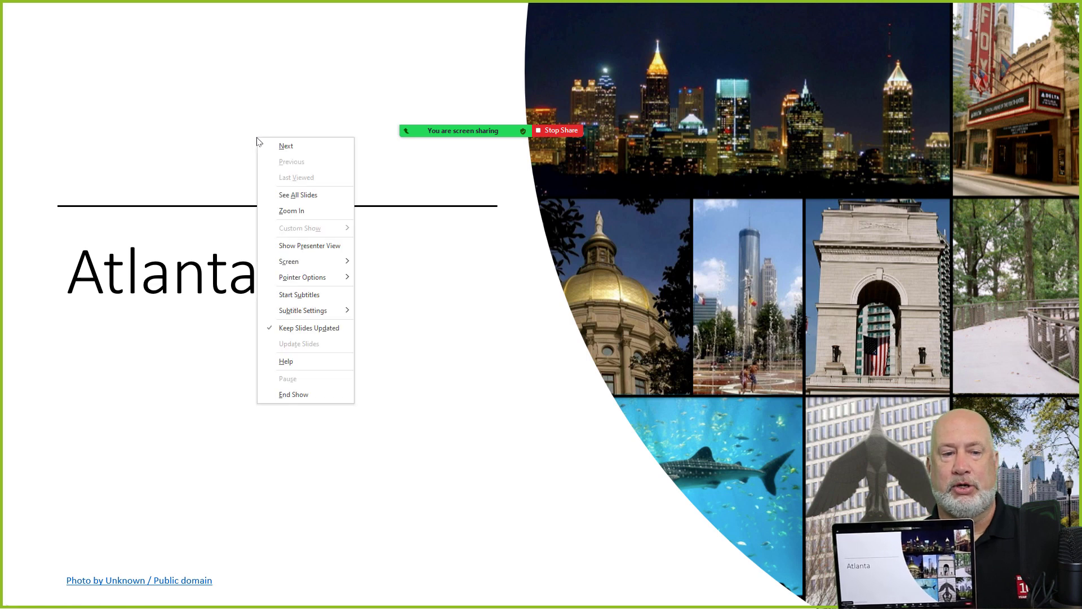
pyautogui.moveTo(304, 261)
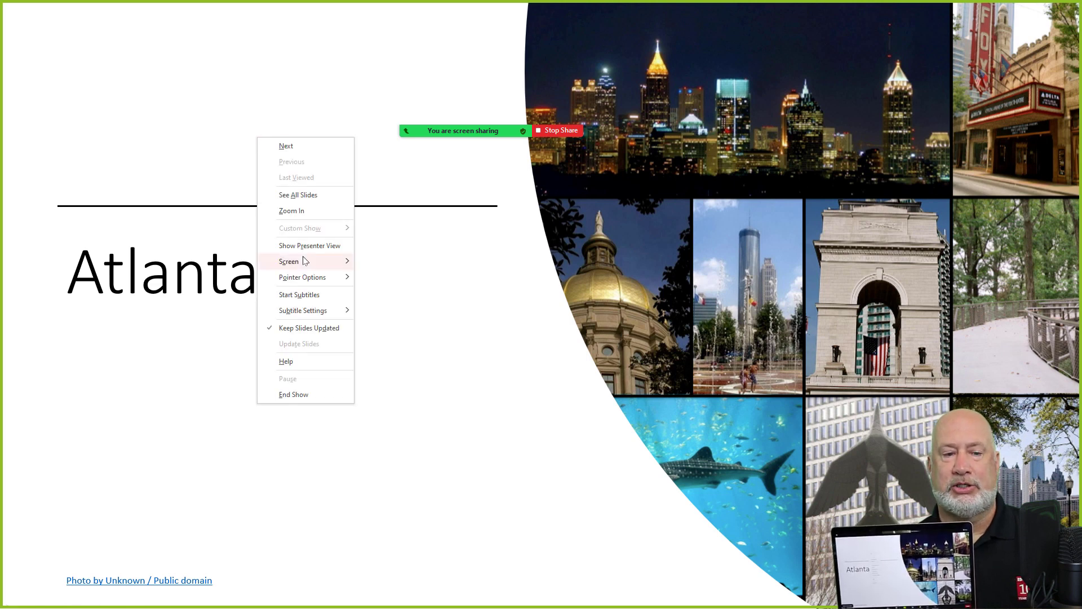
pyautogui.moveTo(309, 246)
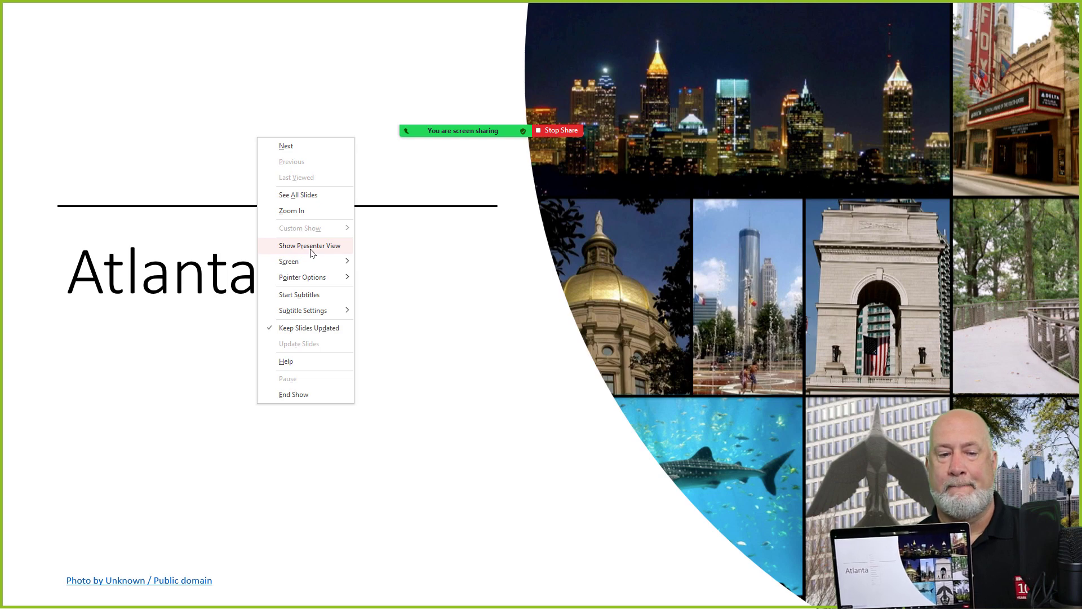
pyautogui.click(310, 246)
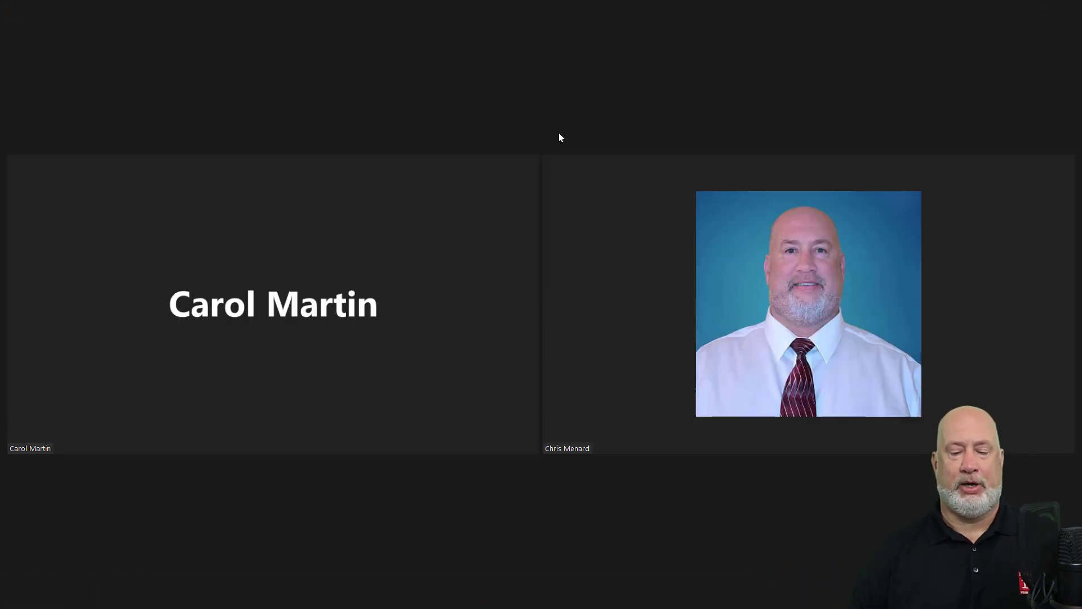
pyautogui.moveTo(513, 543)
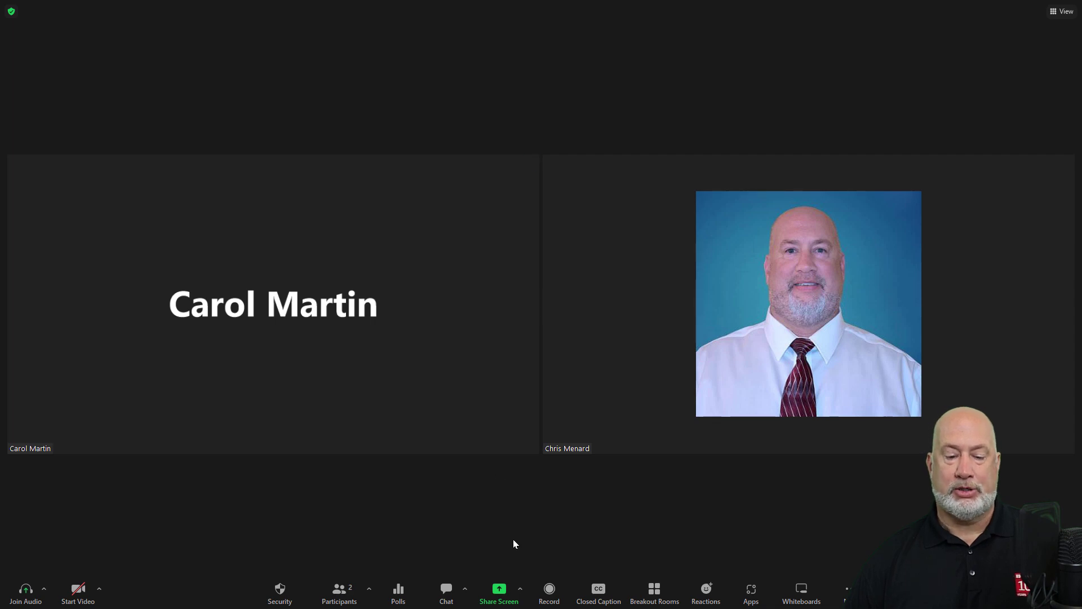
# Step: Share only the Atlanta GA PPT.pptx PowerPoint window instead of the whole screen
pyautogui.click(498, 592)
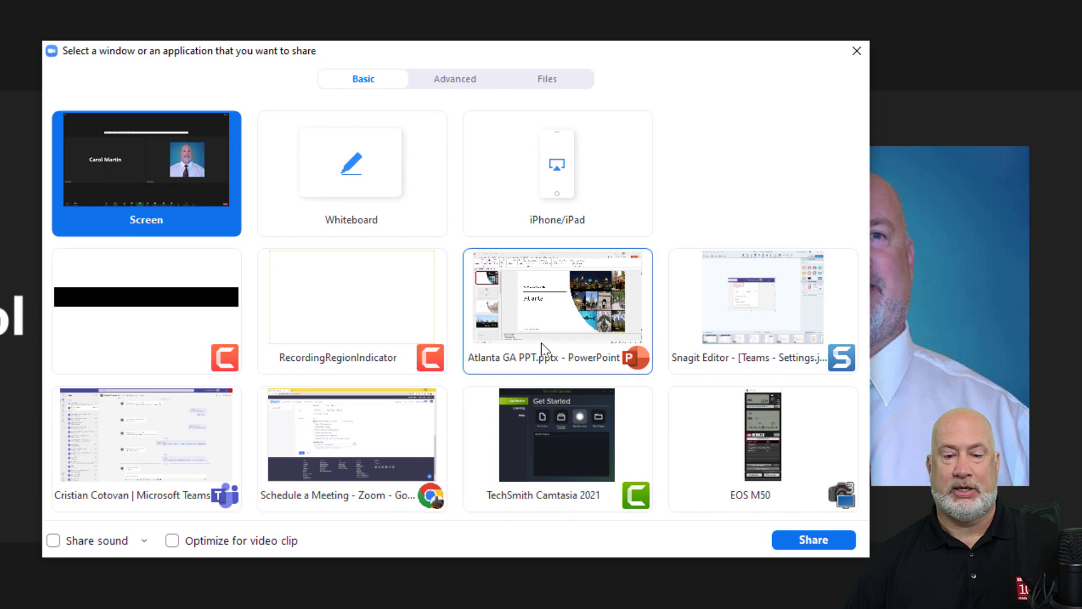
pyautogui.click(557, 310)
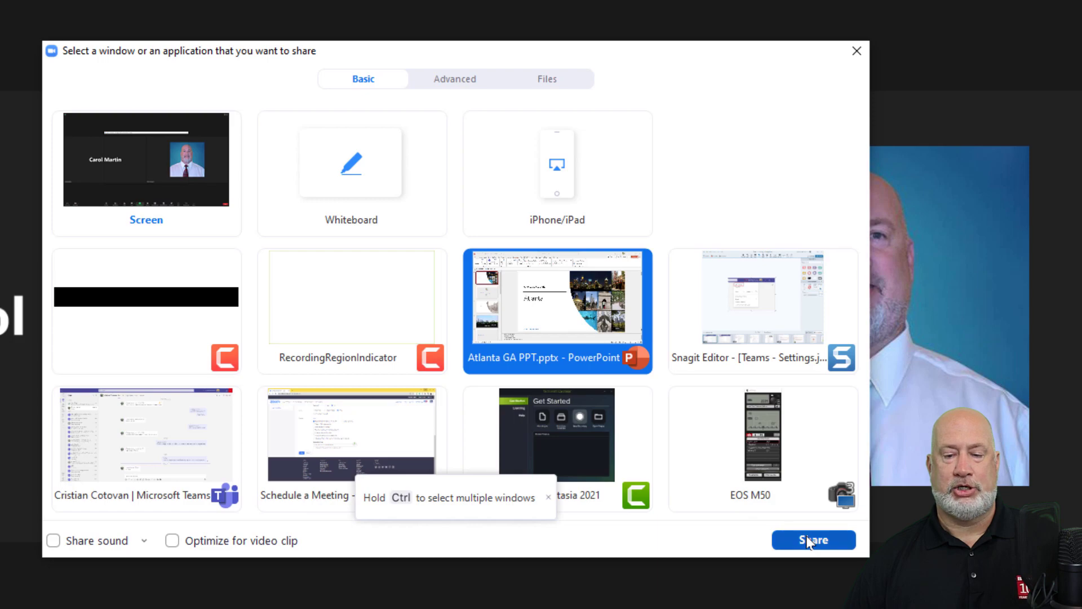
pyautogui.click(812, 540)
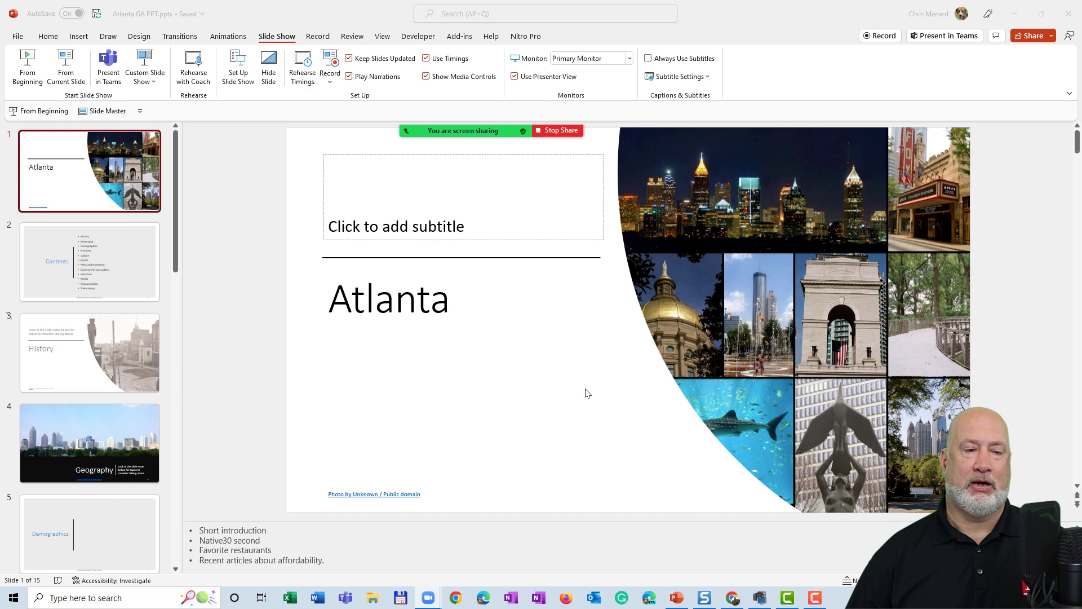
pyautogui.moveTo(560, 270)
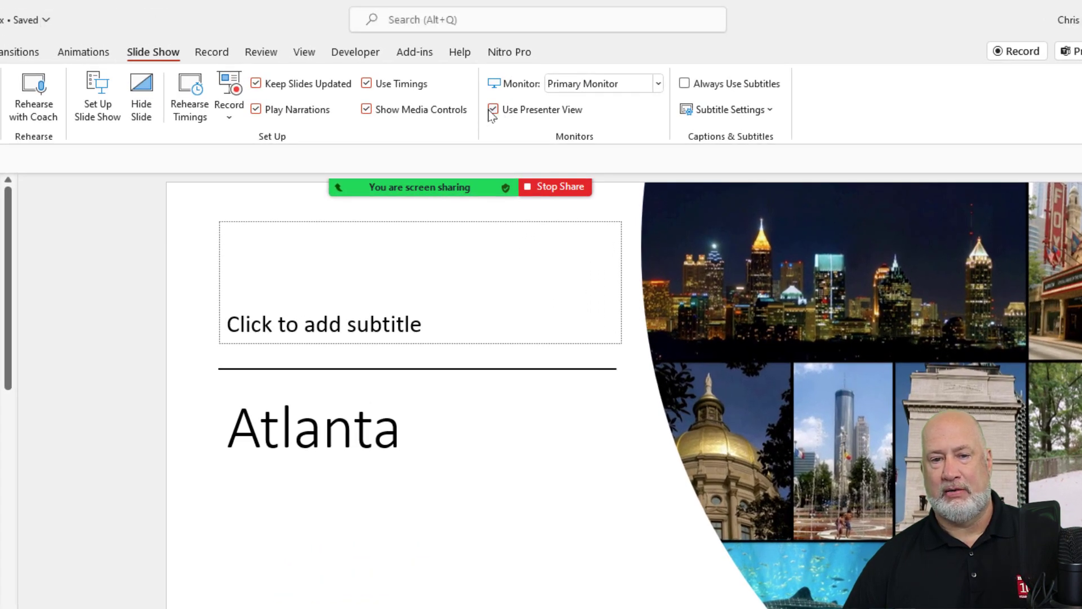
# Step: Enable Use Presenter View in the Slide Show Monitors group
pyautogui.click(492, 108)
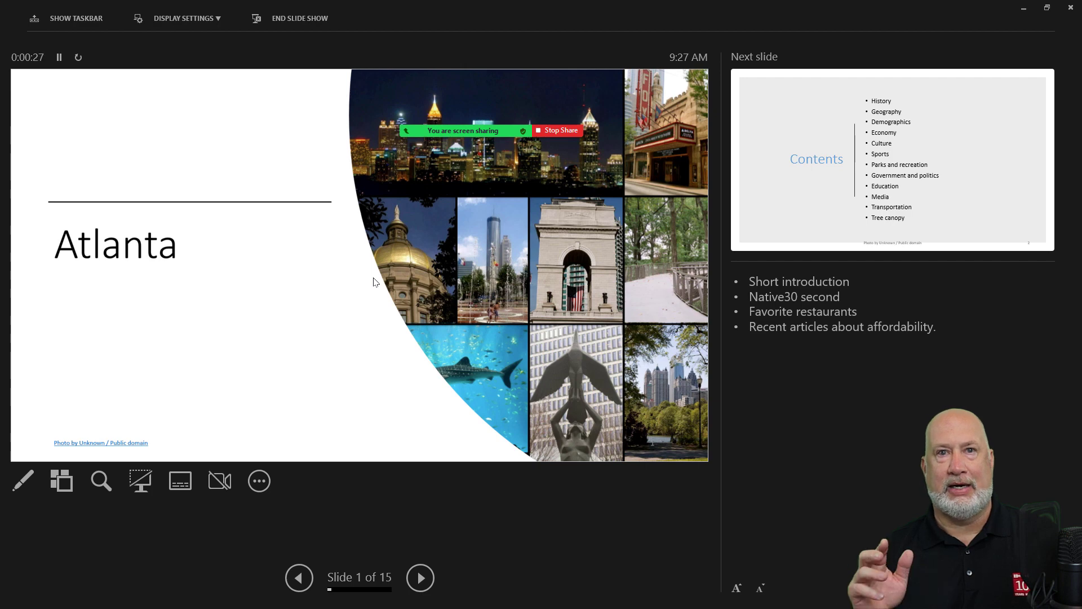
pyautogui.moveTo(506, 223)
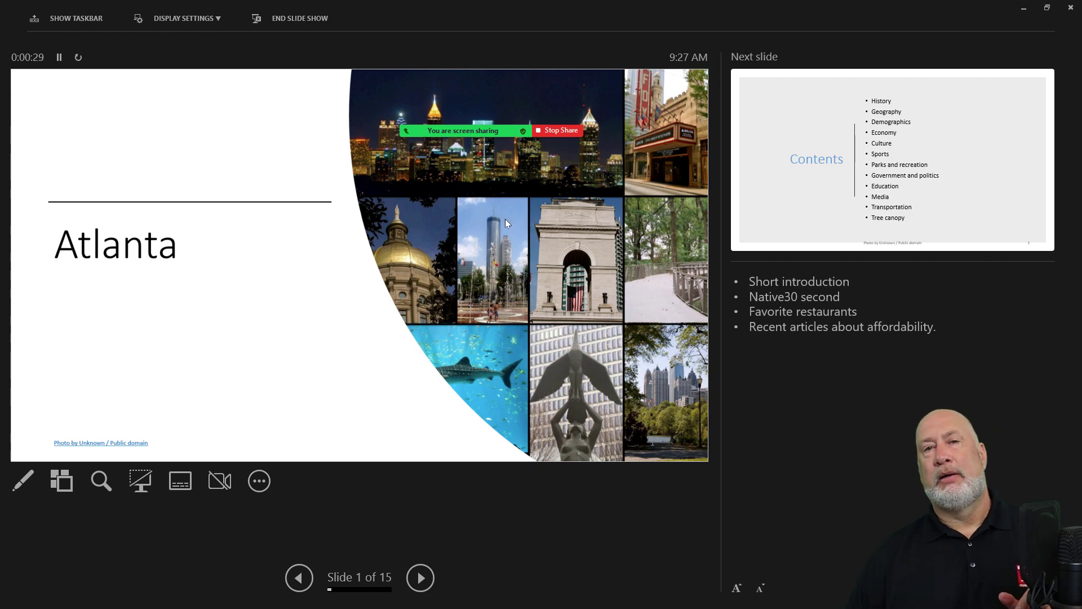
pyautogui.moveTo(609, 207)
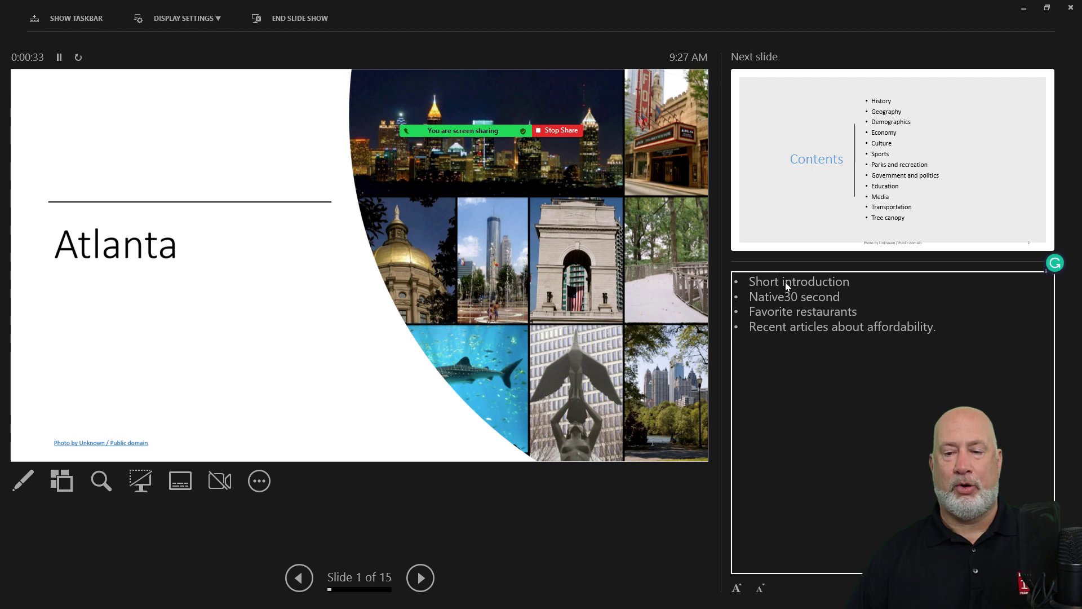
# Step: Type 'tes' into the speaker notes in presenter view
pyautogui.write('tes')
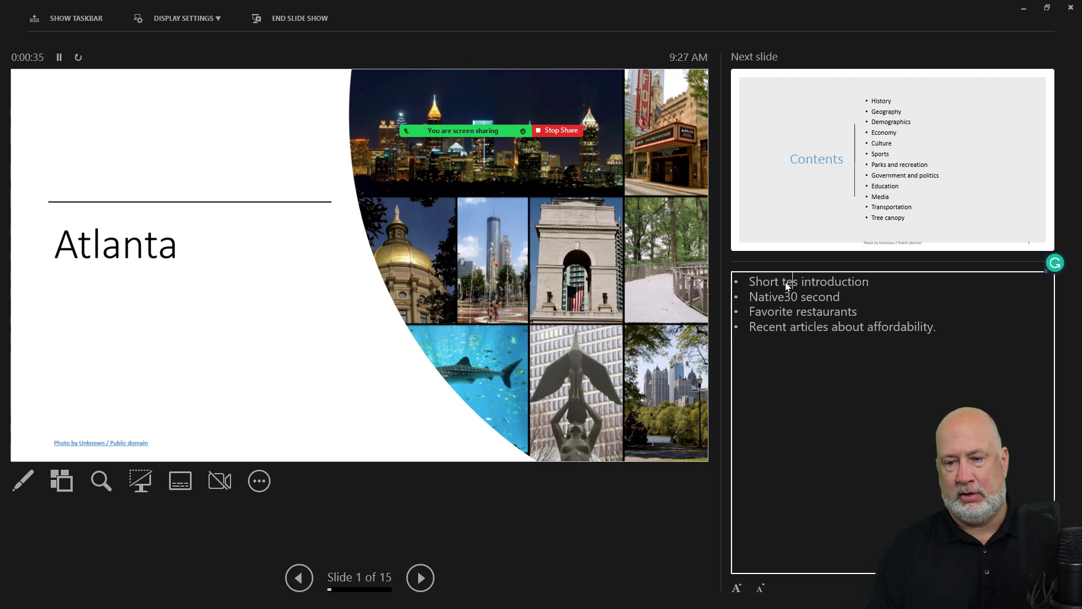